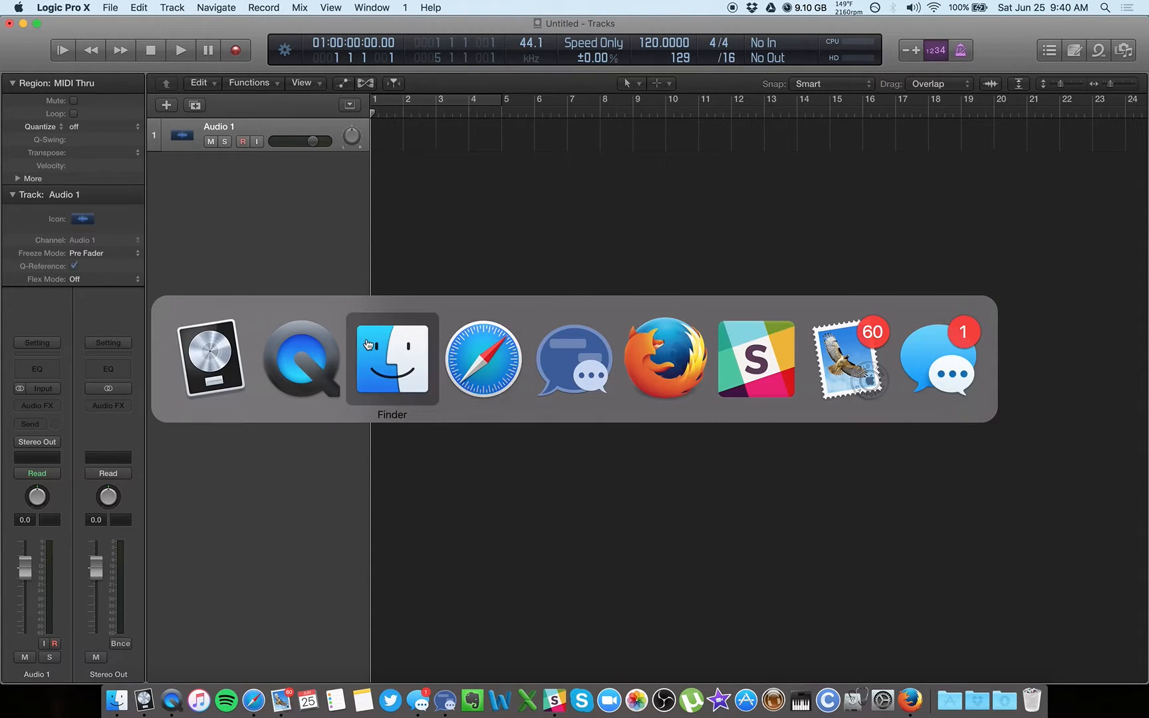
Select the Untitled2.mov movie file in the Finder Desktop folder
left_click(391, 358)
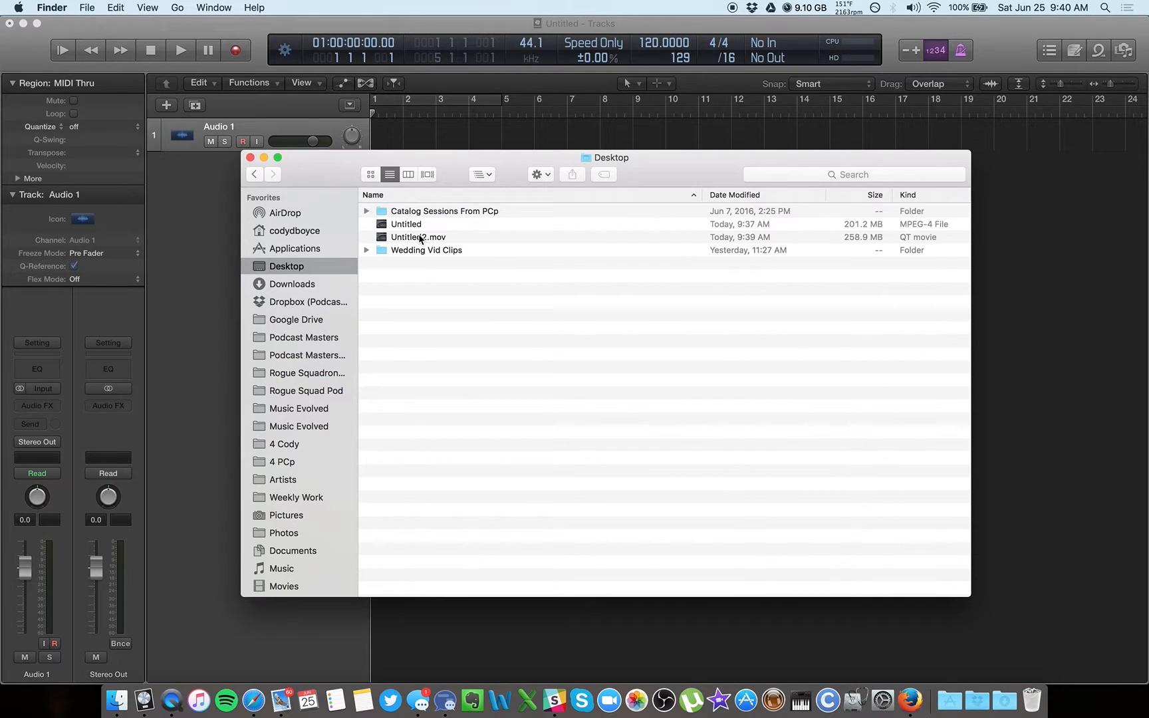
left_click(406, 225)
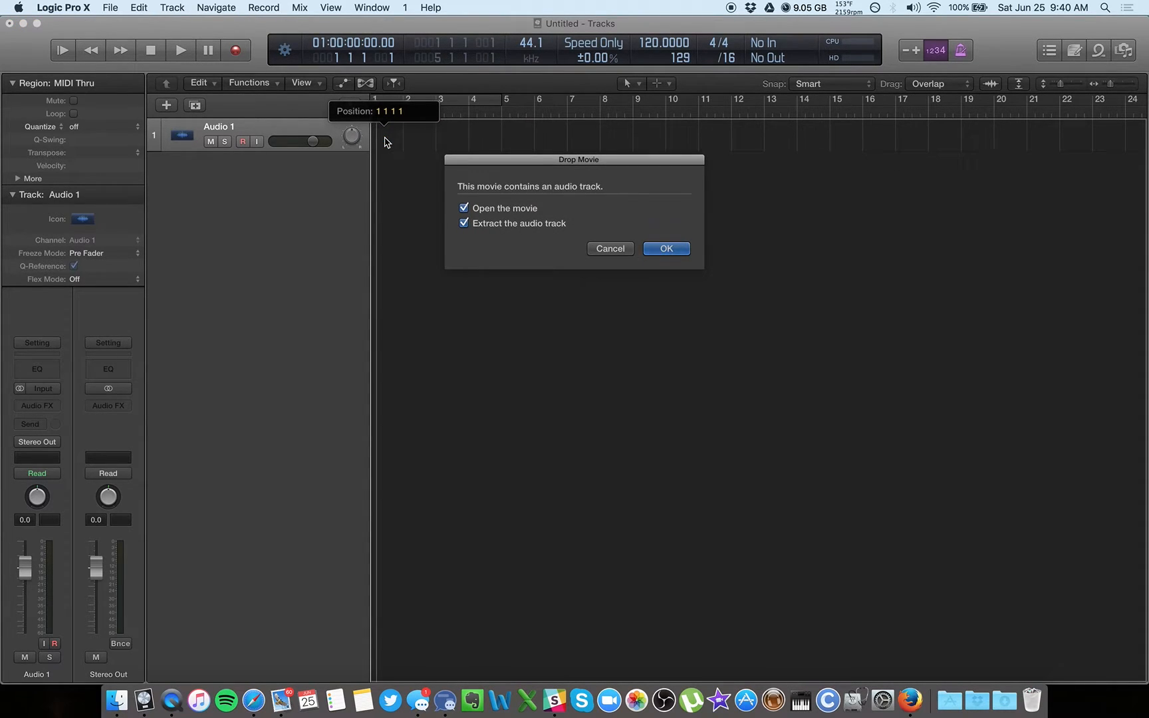
mouse_move(533, 218)
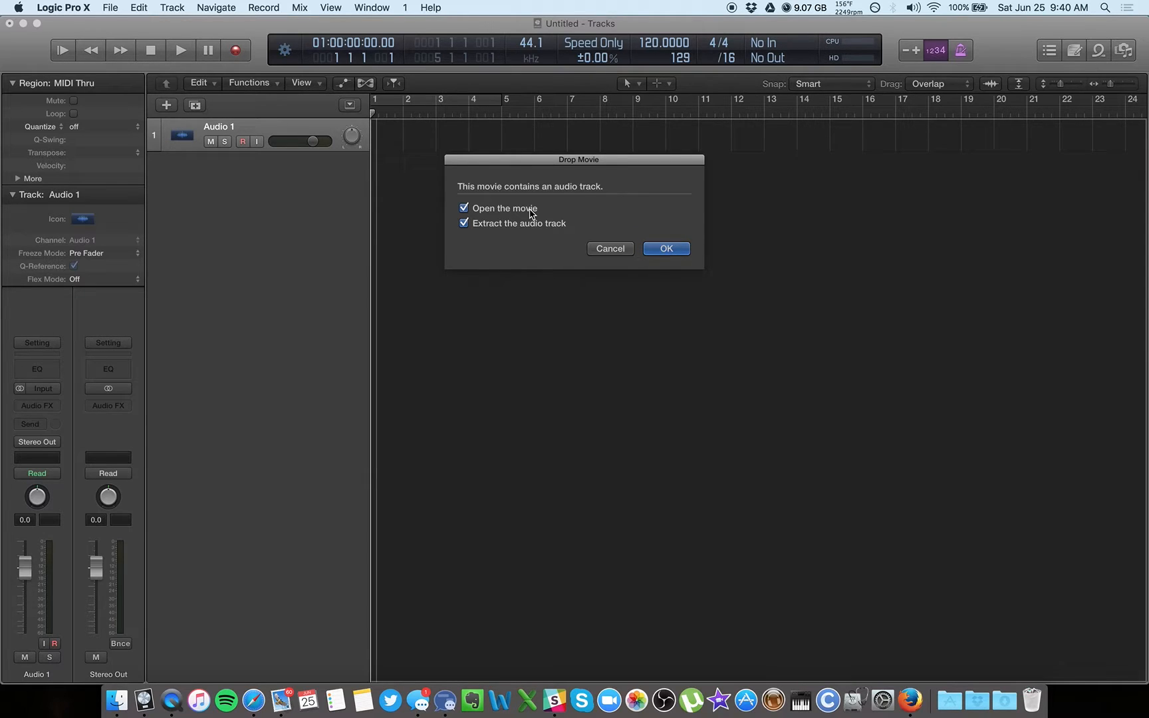
Import the movie with 'Open the movie' and 'Extract the audio track' both enabled
left_click(462, 207)
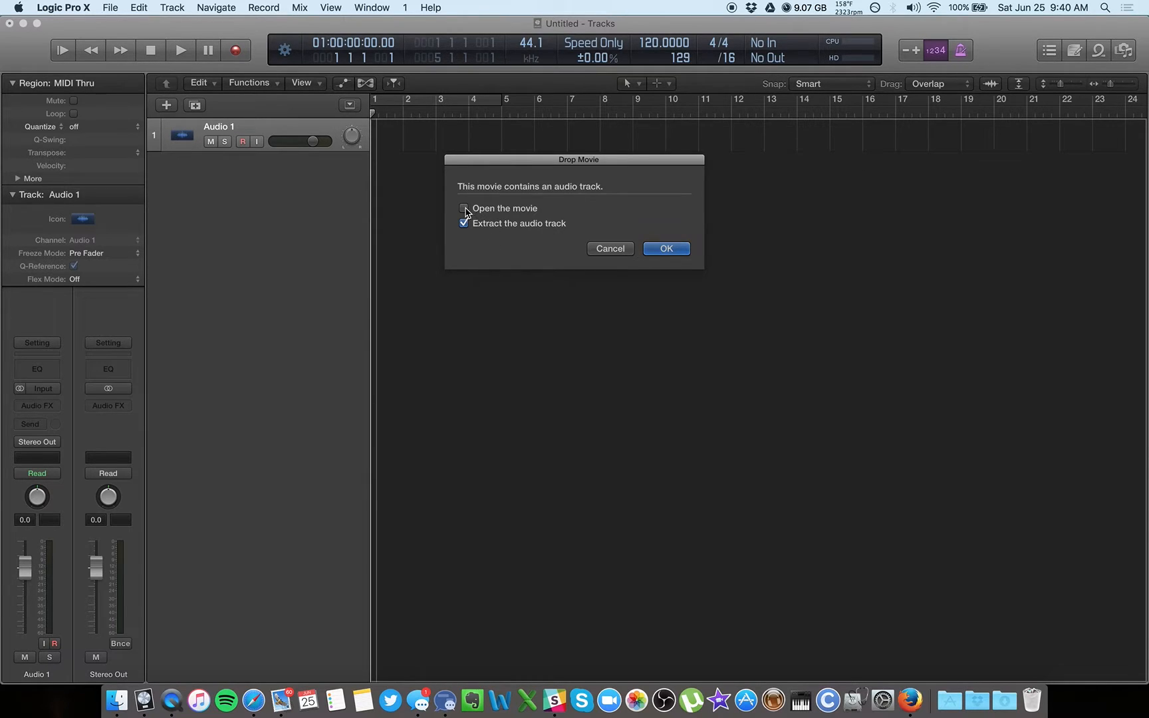
left_click(464, 207)
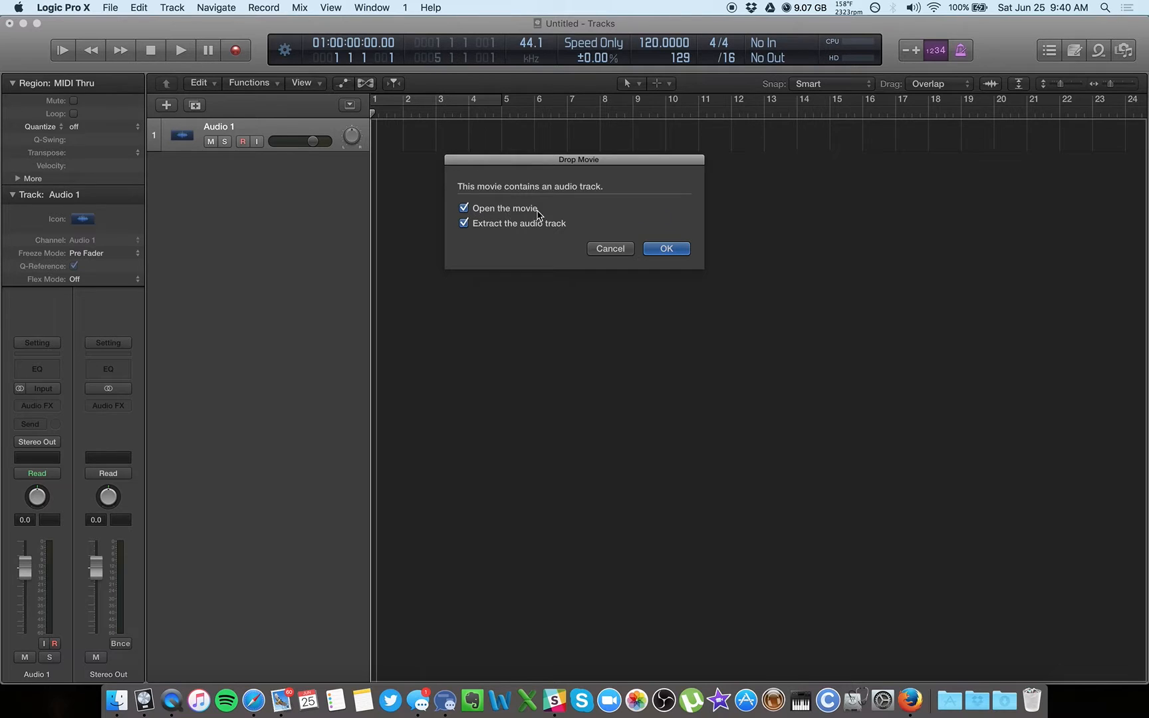
left_click(665, 249)
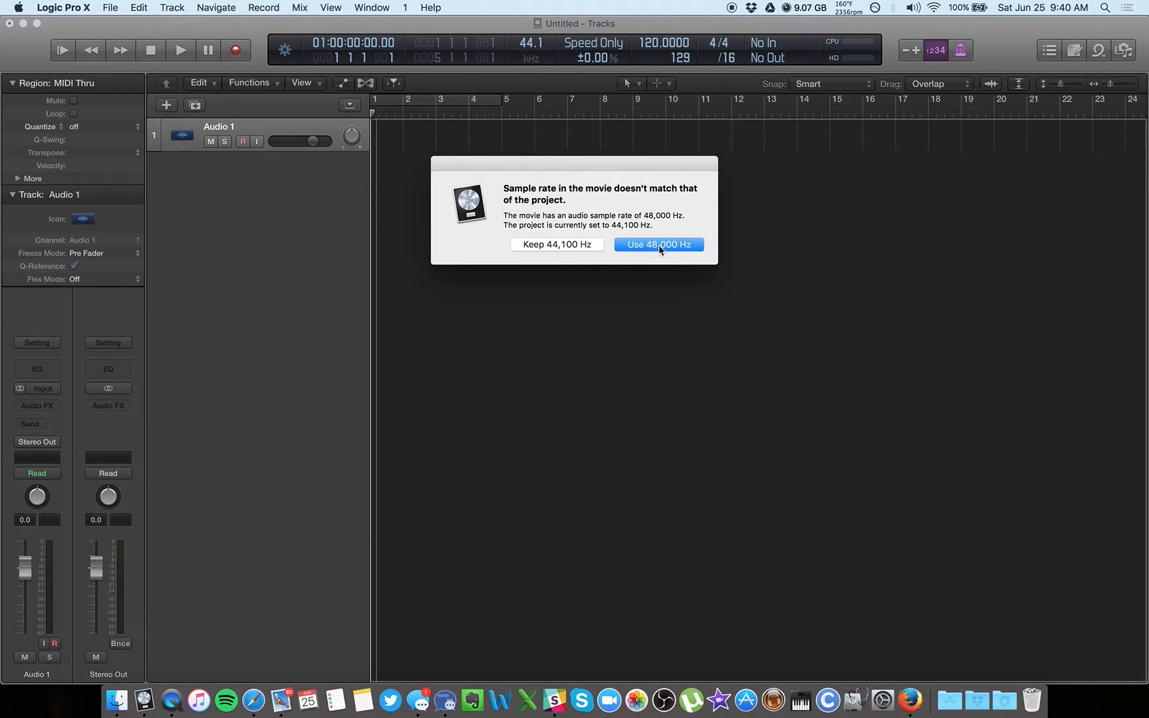
mouse_move(606, 197)
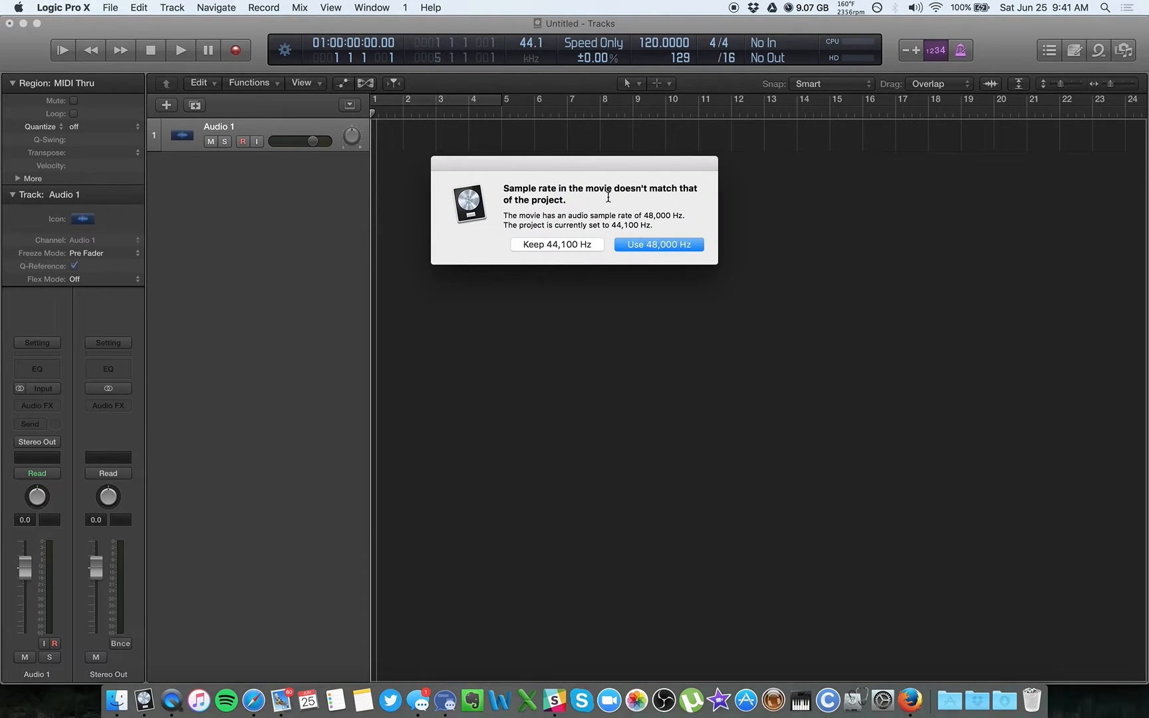
mouse_move(585, 202)
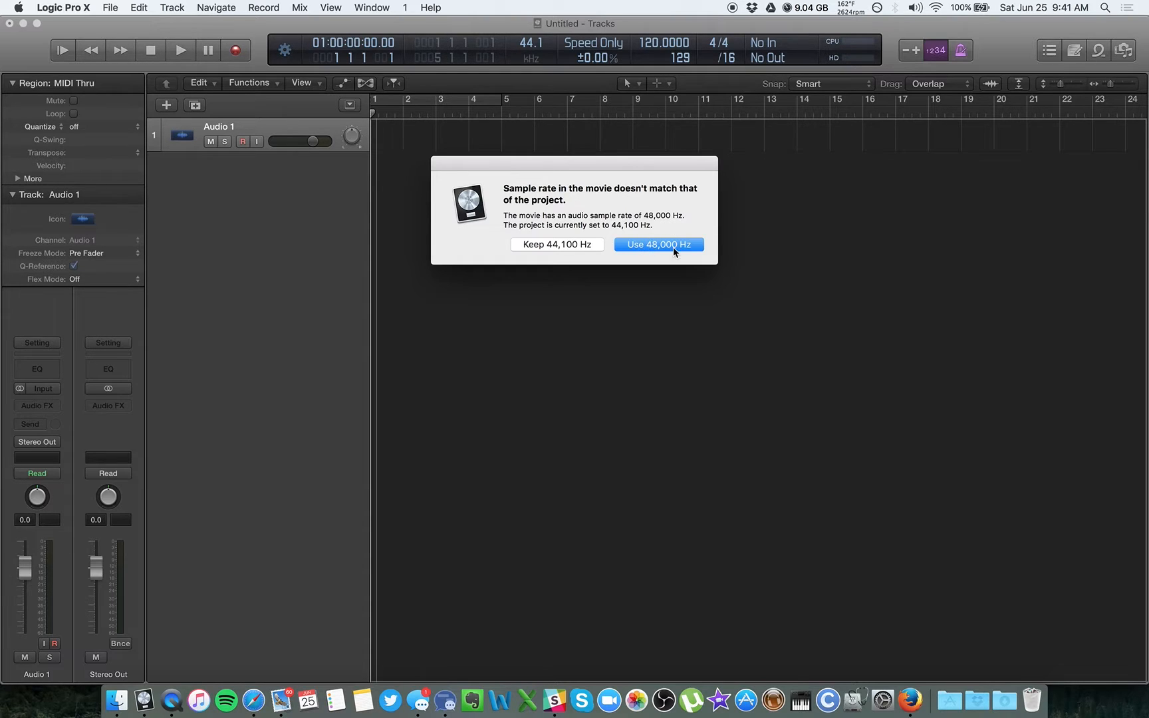
mouse_move(694, 247)
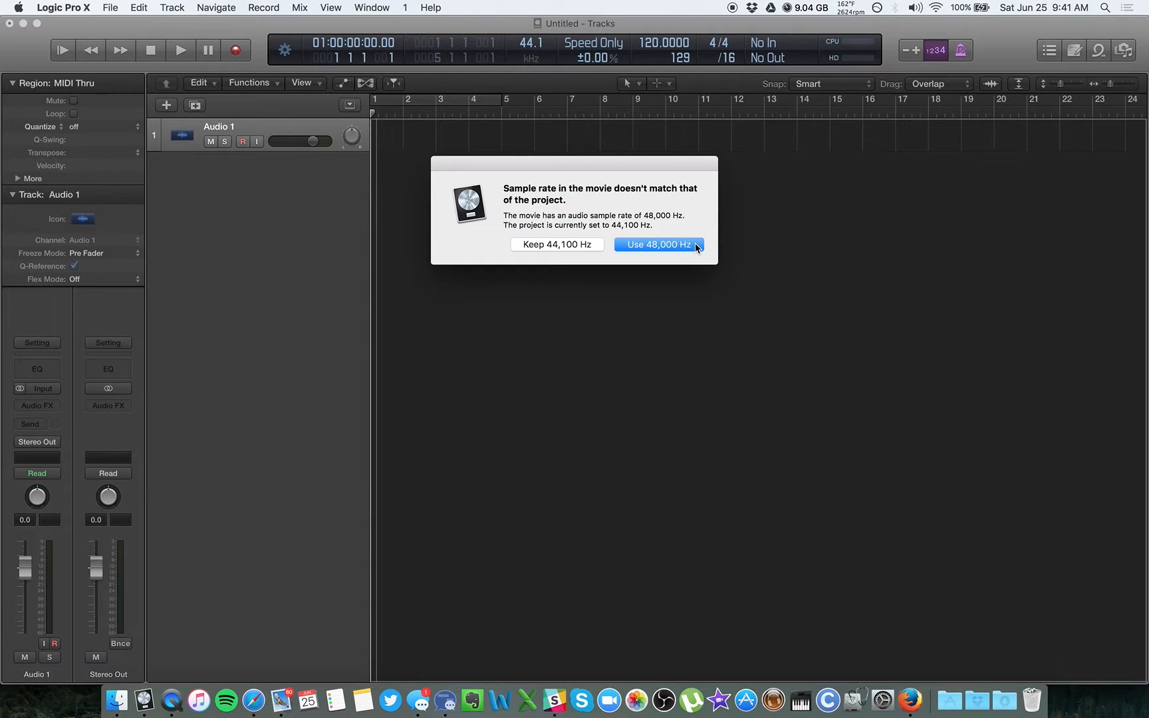
Adopt the movie's 48,000 Hz sample rate and 30 fps frame rate for the project
left_click(657, 243)
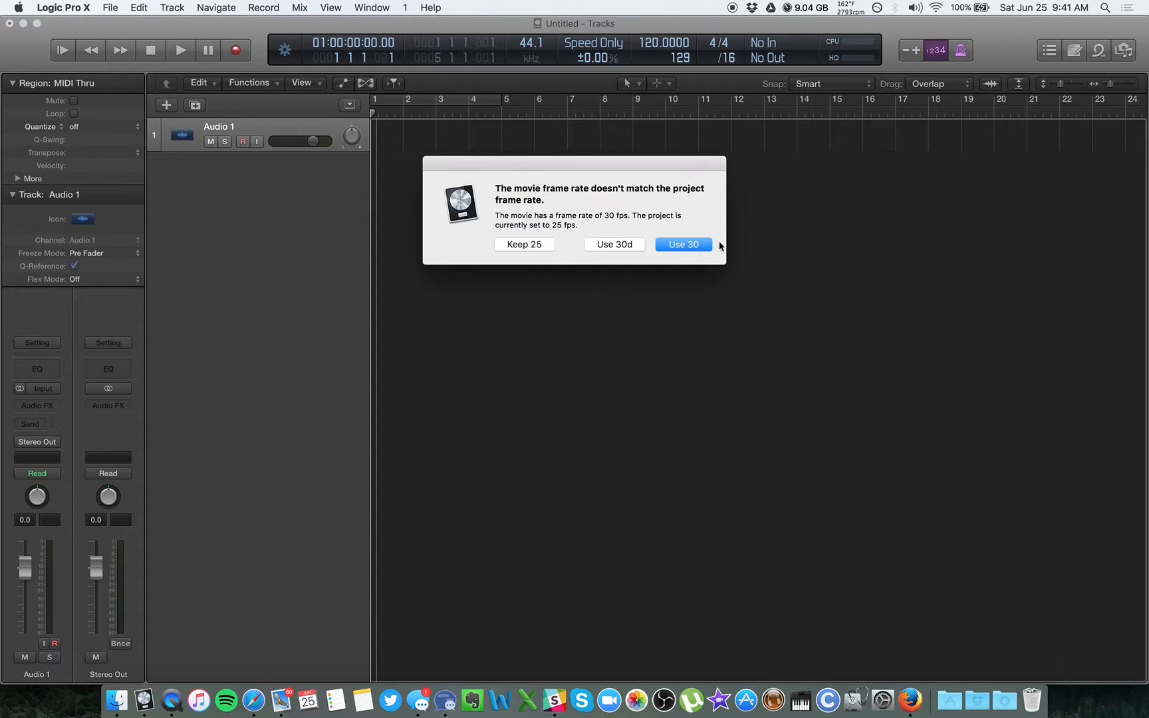
mouse_move(707, 248)
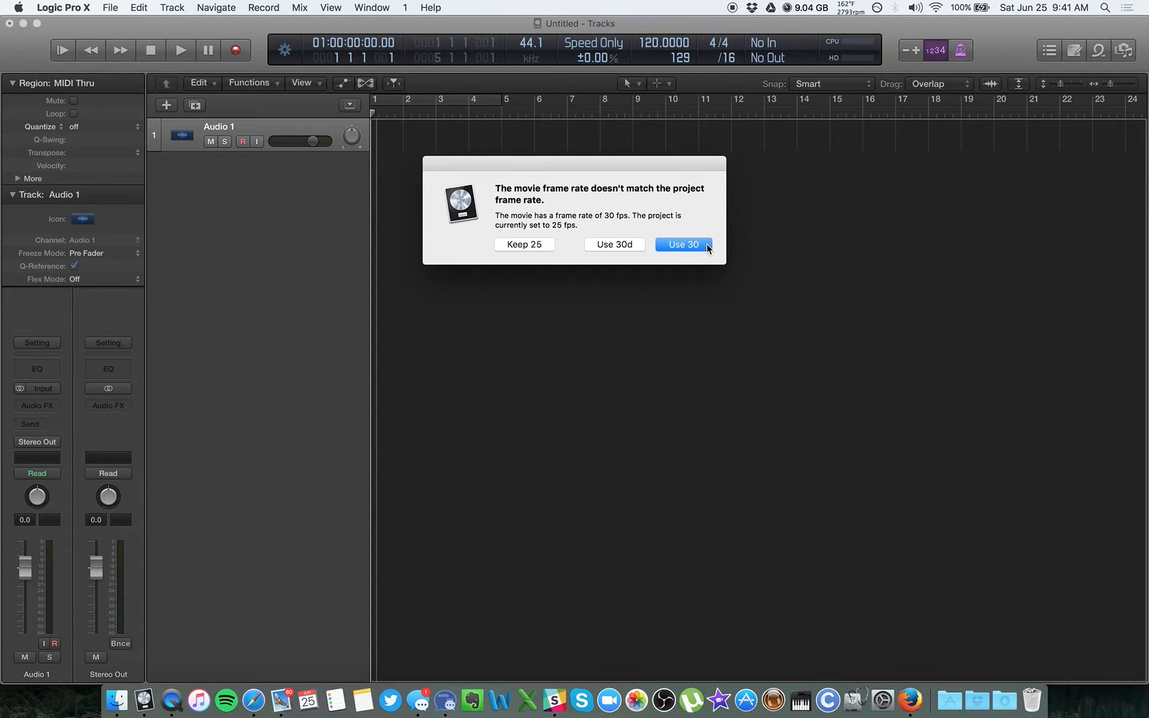
left_click(681, 243)
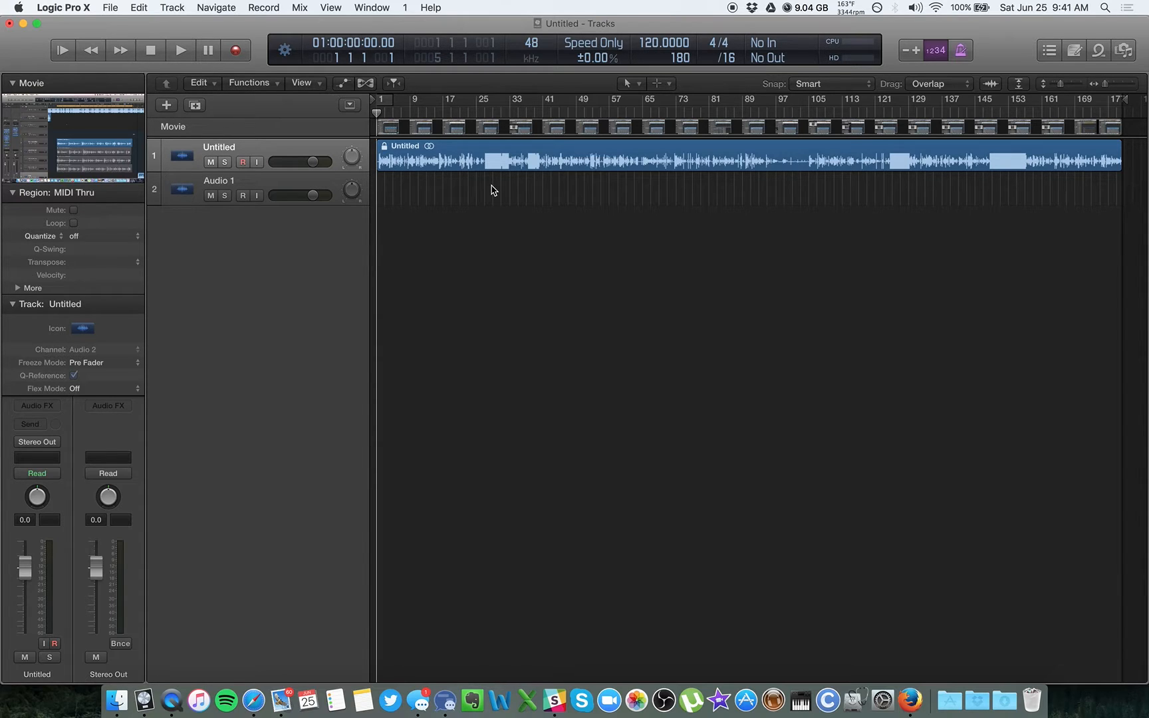
mouse_move(573, 160)
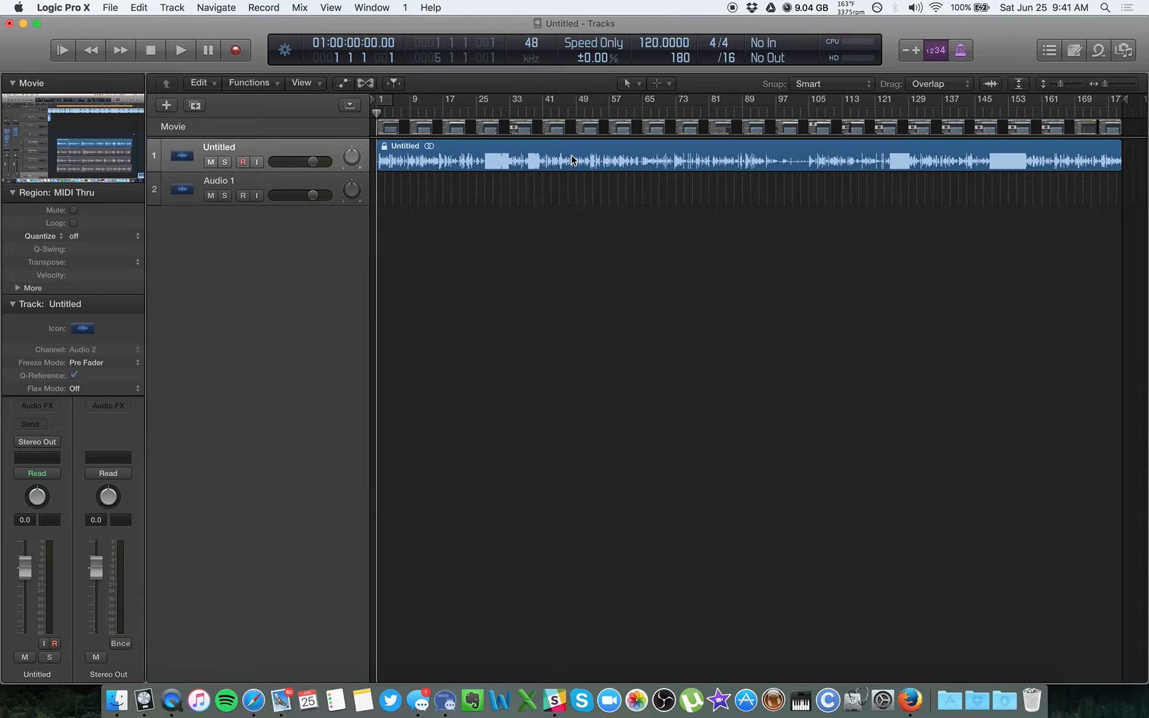
Unlock the SMPTE position of the extracted Untitled audio region via its context menu
right_click(573, 160)
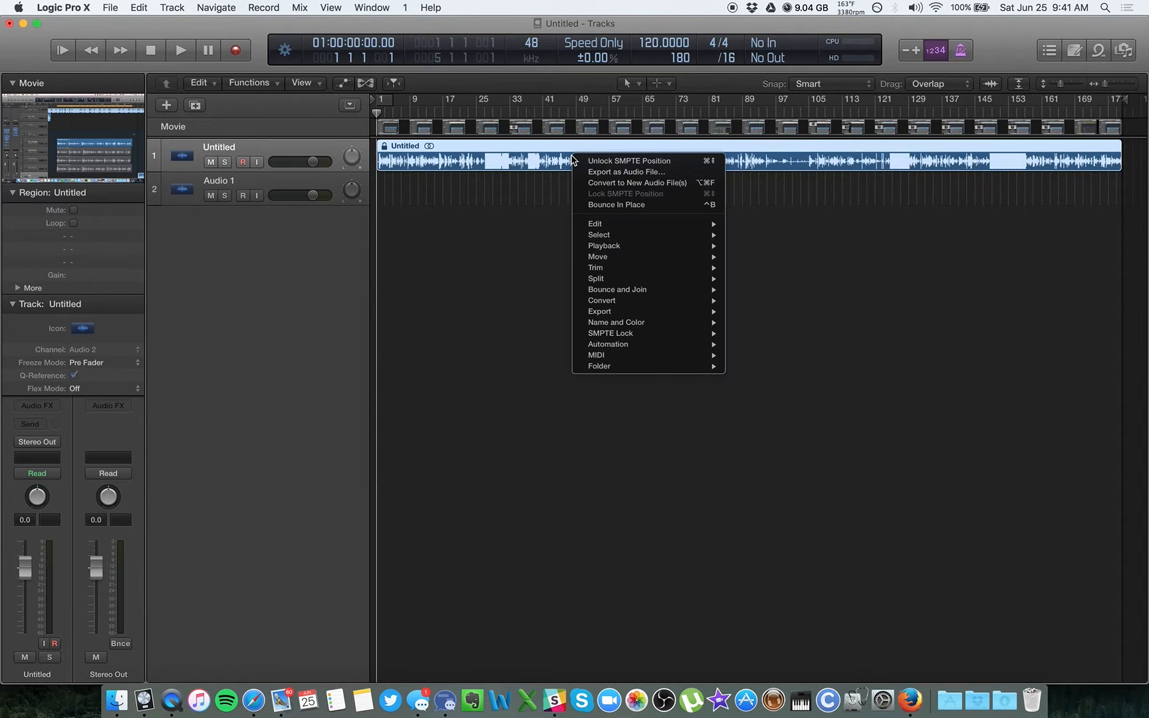
mouse_move(626, 176)
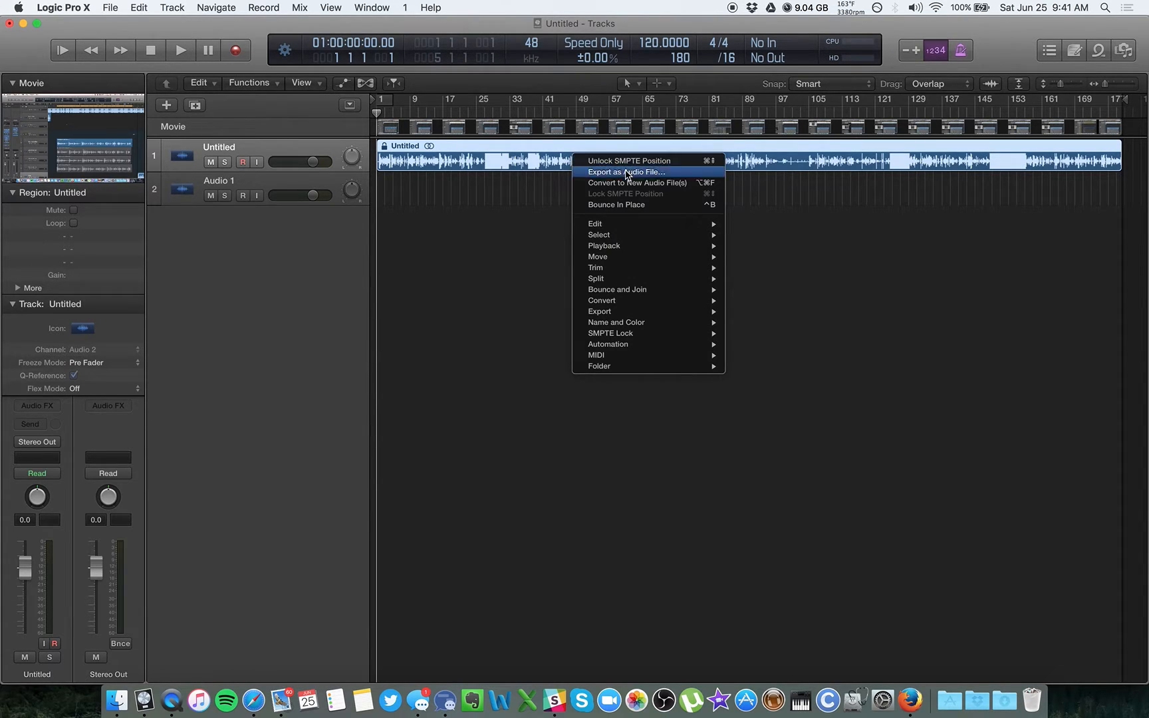
mouse_move(595, 223)
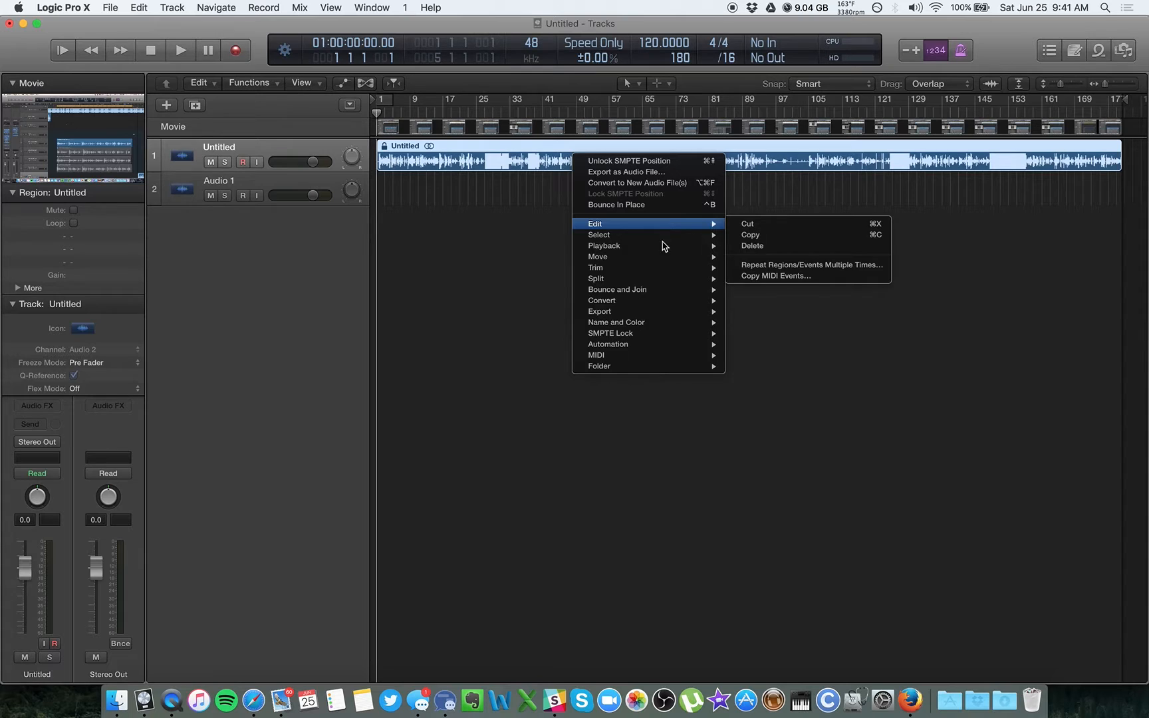
mouse_move(609, 334)
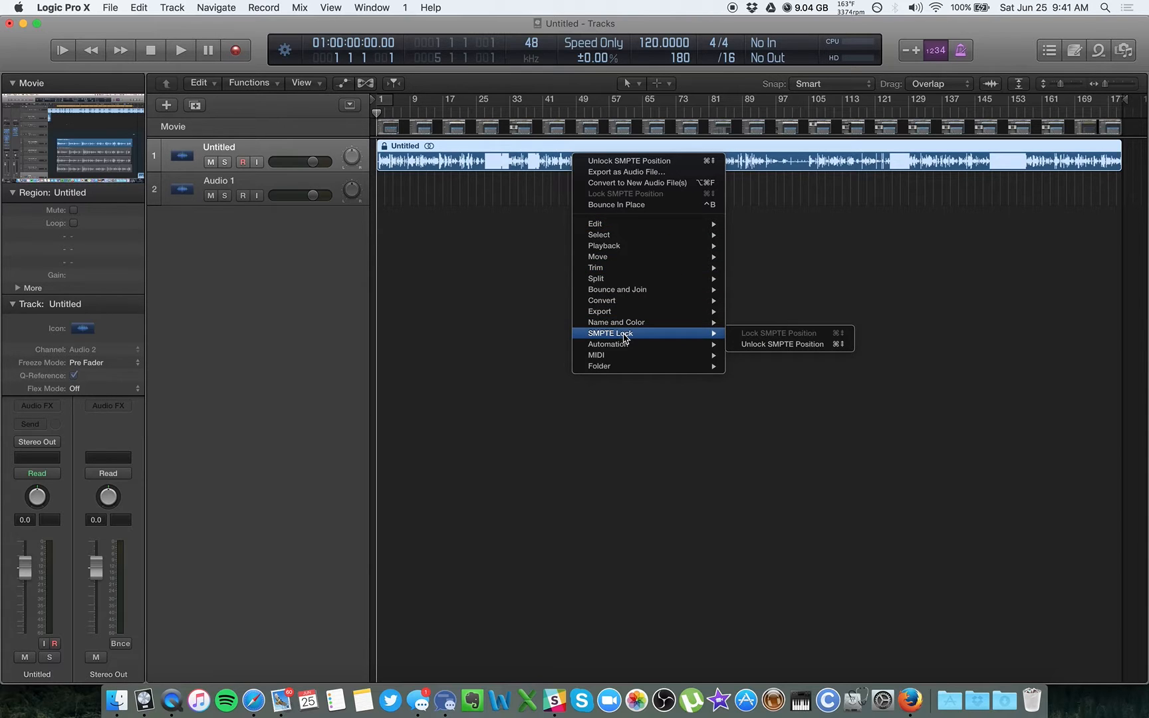
mouse_move(788, 345)
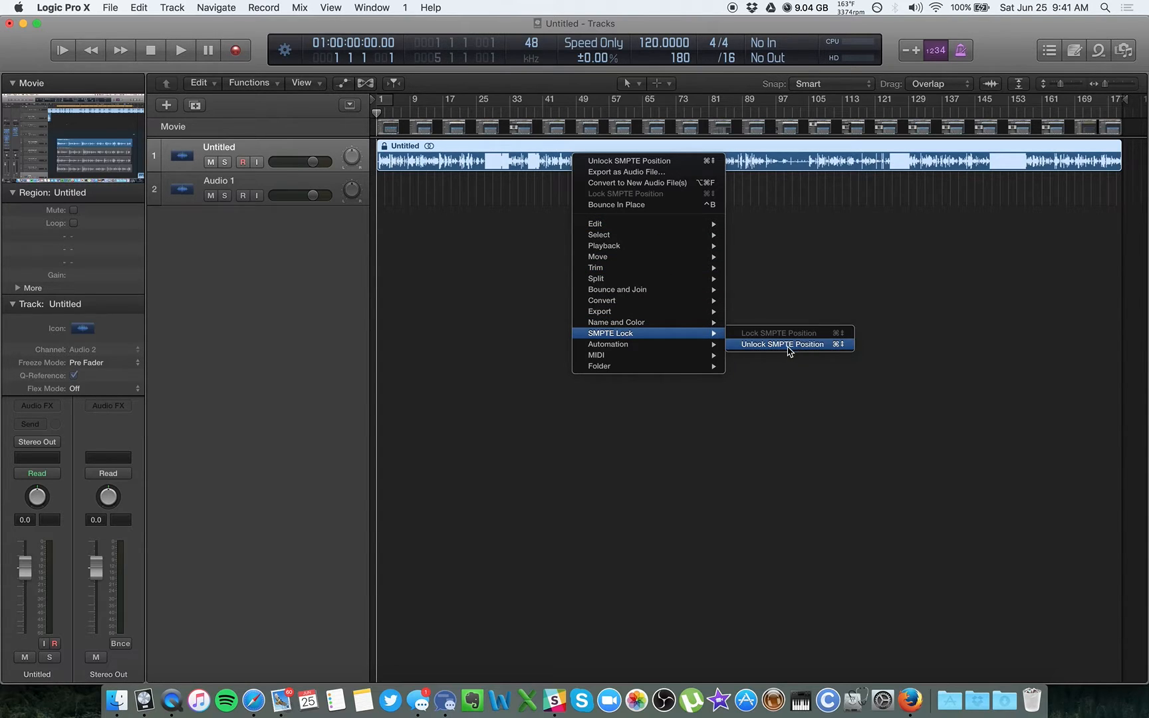
left_click(782, 344)
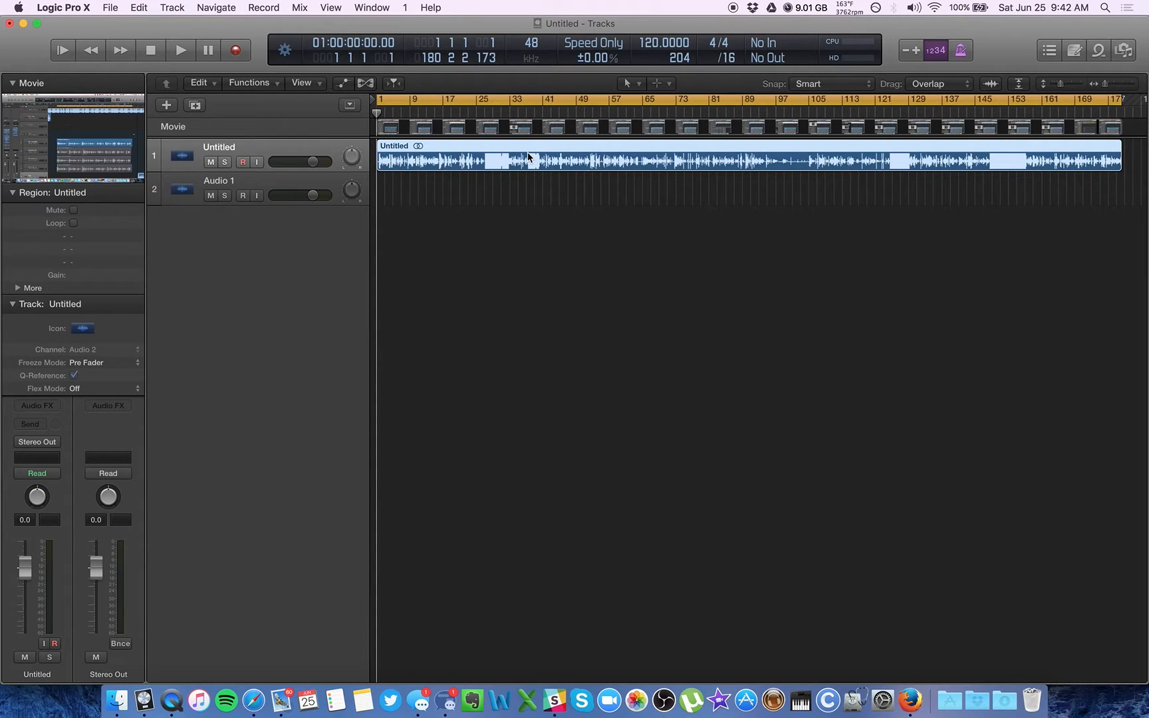
mouse_move(550, 299)
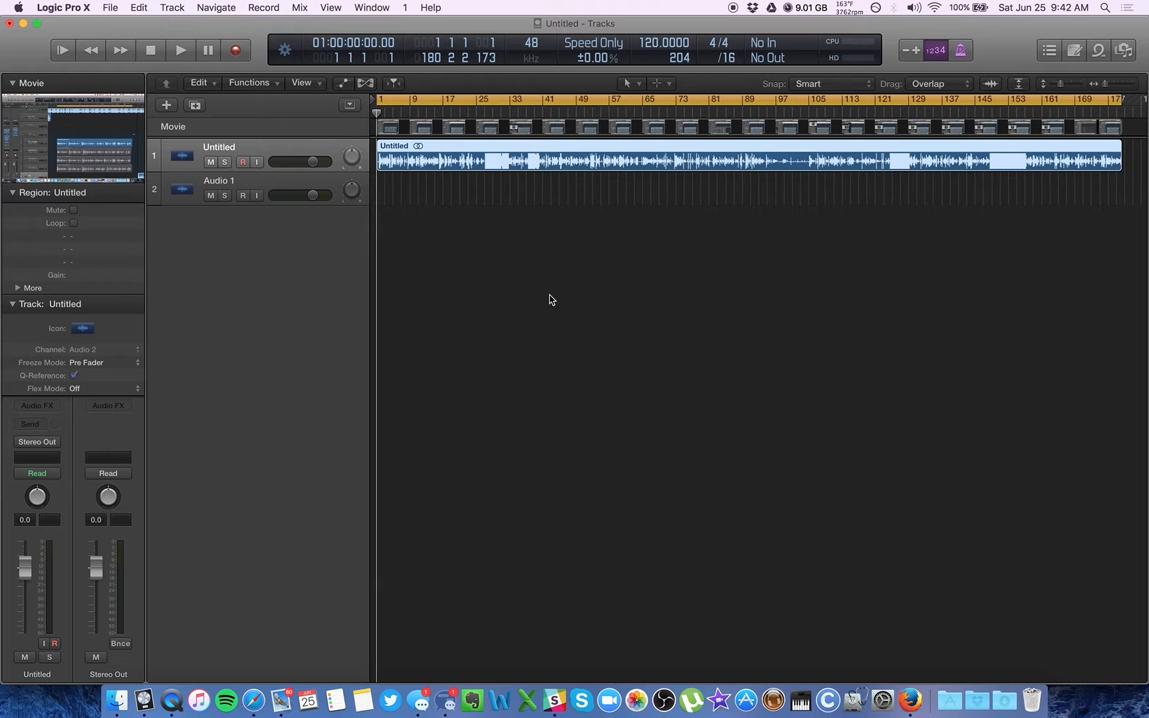
mouse_move(108, 8)
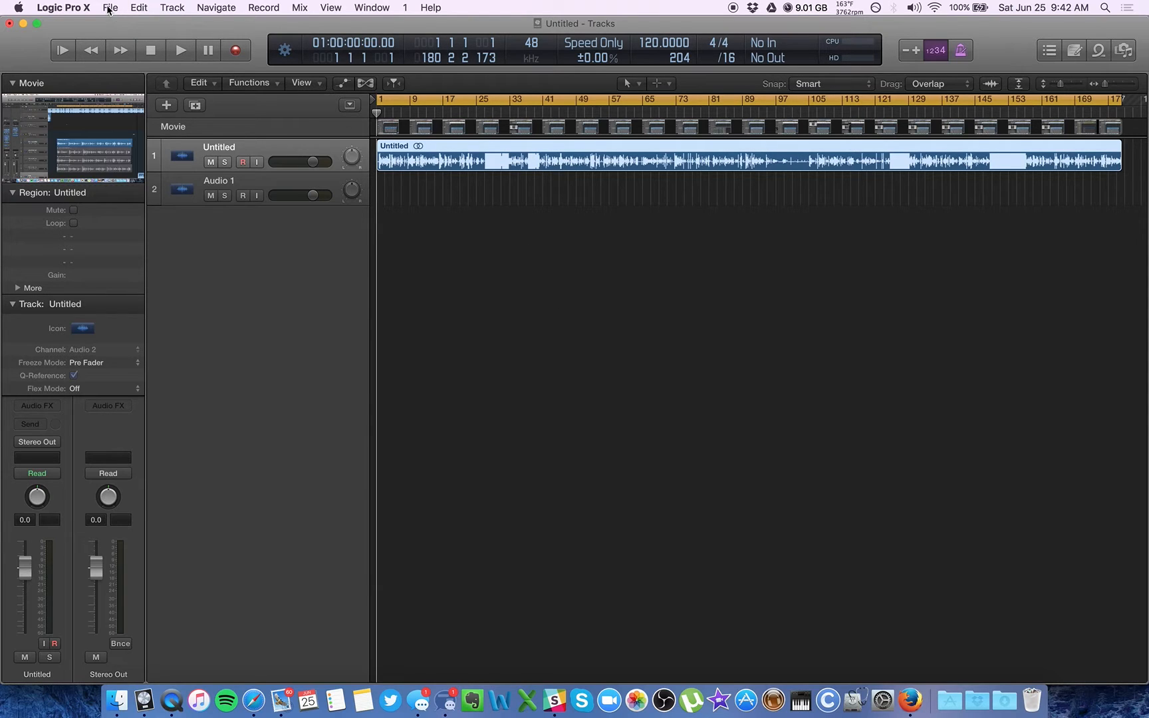
Bring up the File menu's Movie commands for exporting audio to a movie
left_click(110, 8)
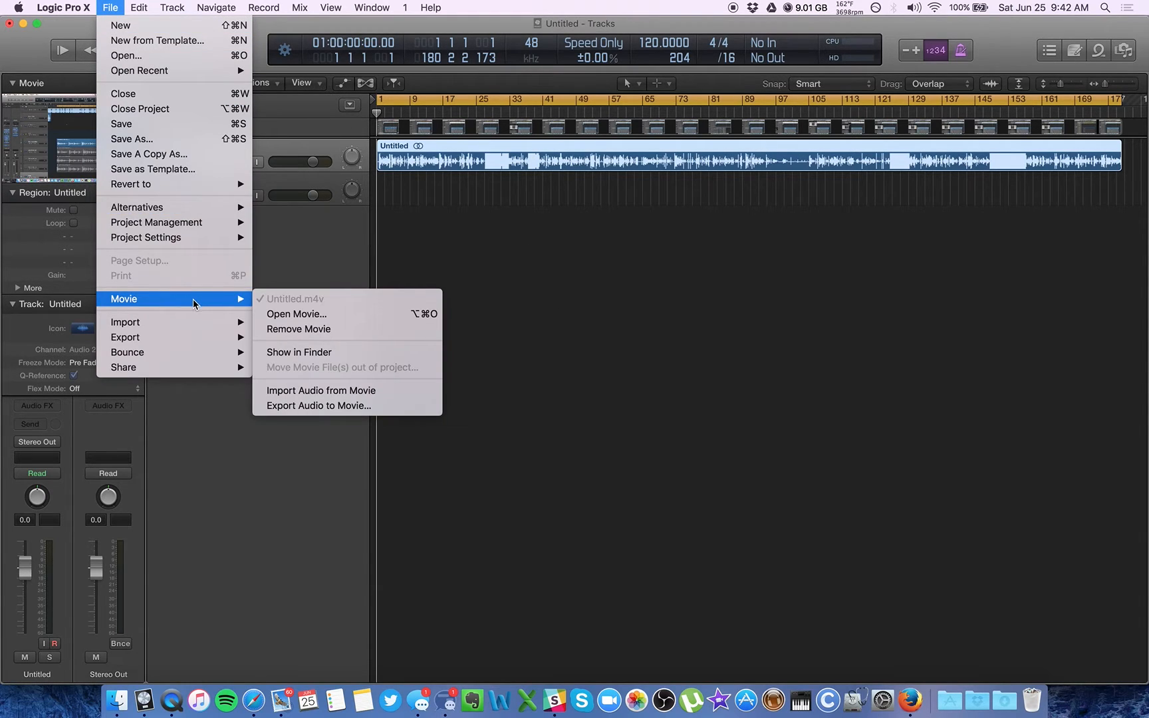
mouse_move(408, 304)
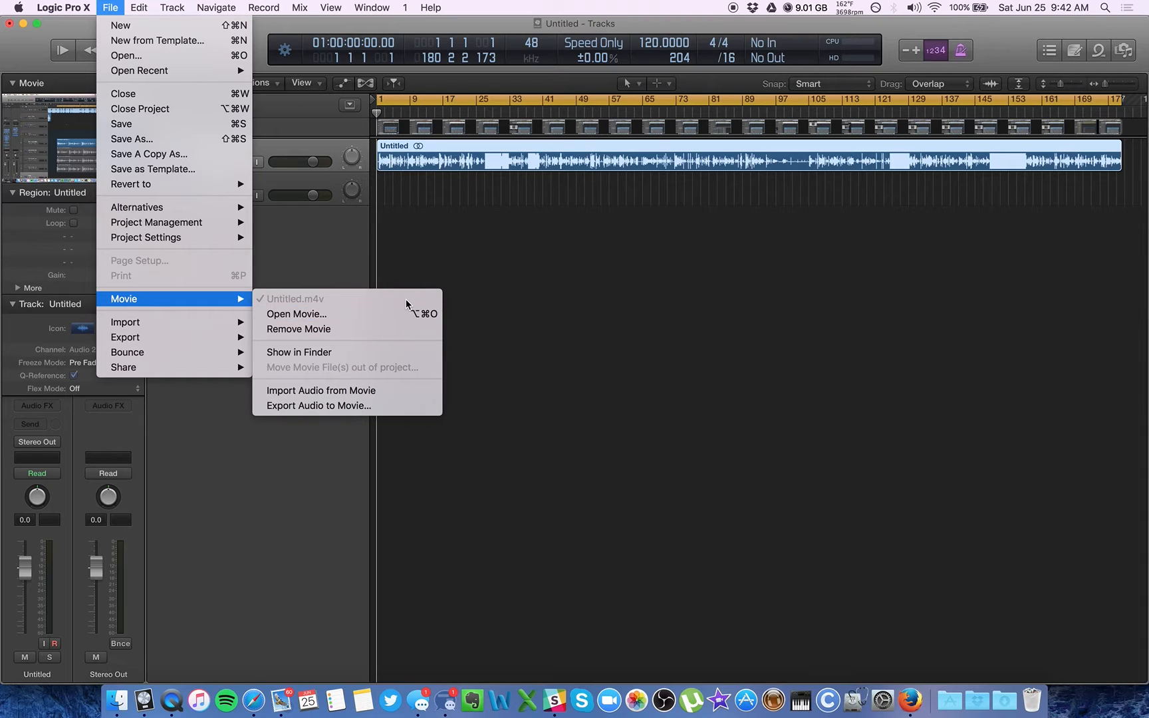
mouse_move(326, 419)
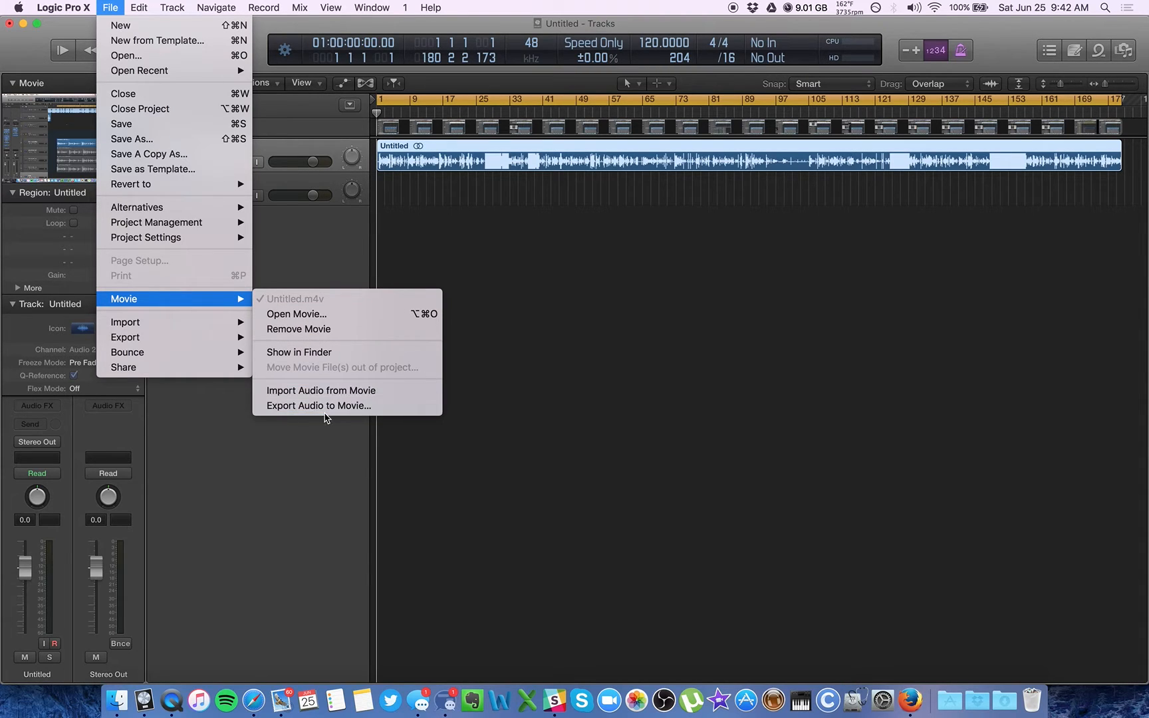
mouse_move(318, 406)
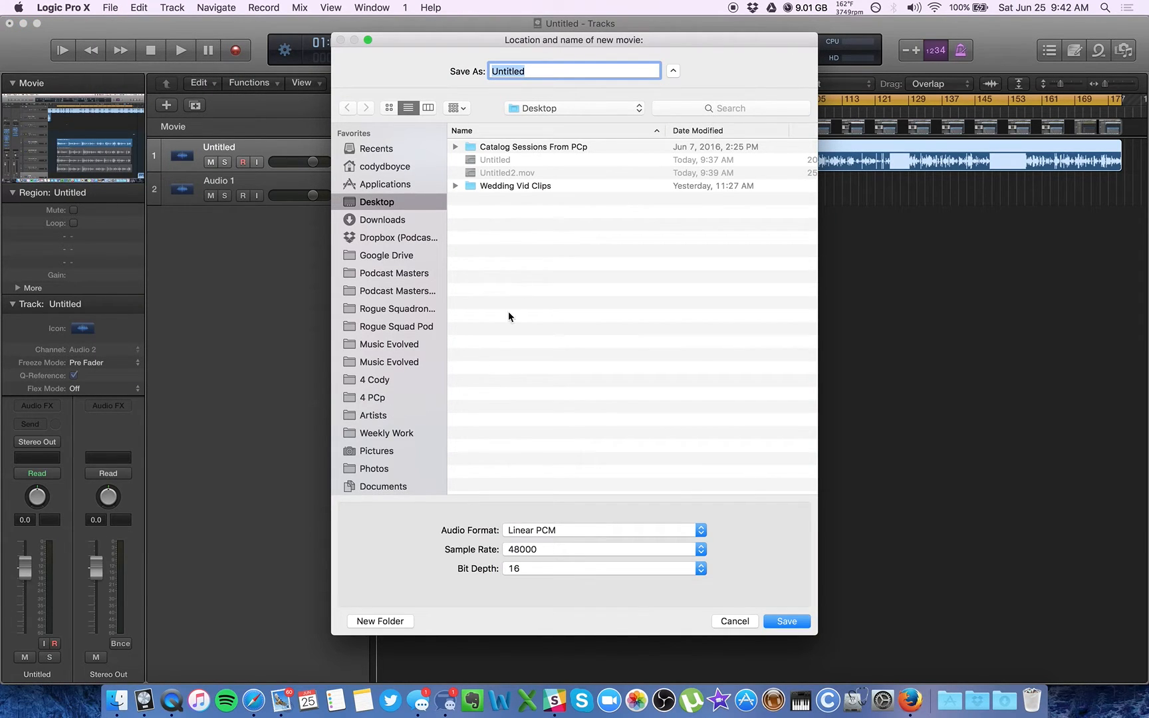
Name the new movie Untitled3 and save it to the Desktop
type("Untitled3")
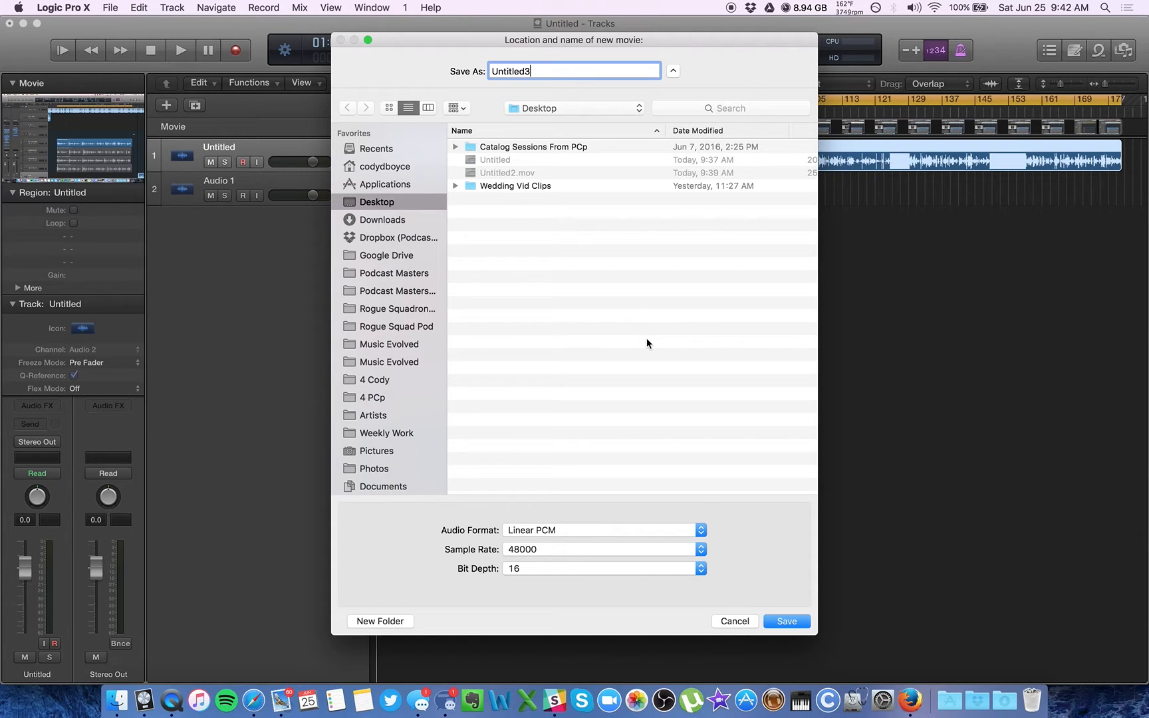
left_click(786, 621)
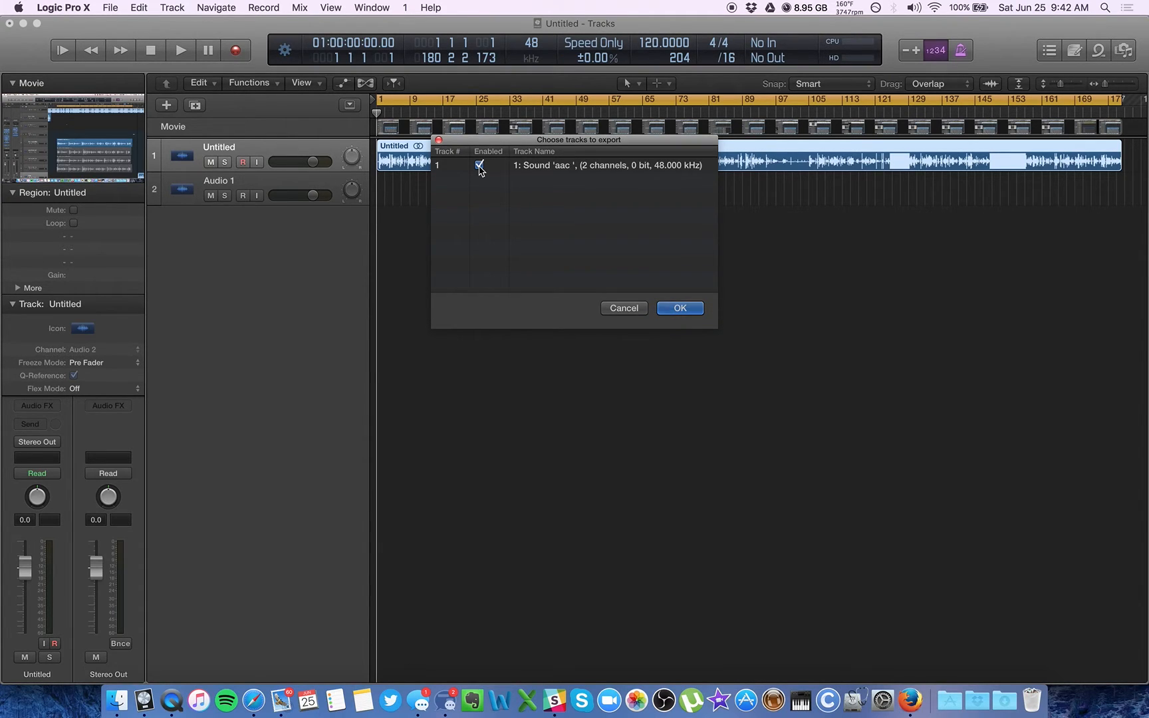
Disable the original AAC sound track 1 and start bouncing the new movie
left_click(480, 165)
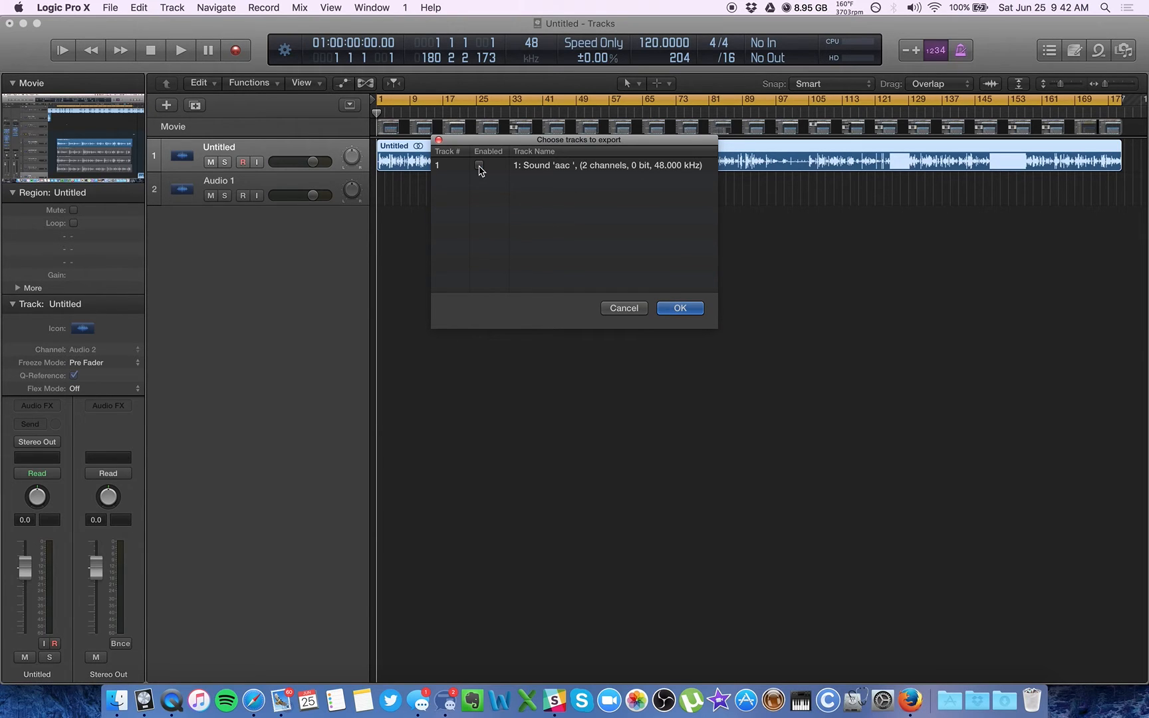
left_click(678, 307)
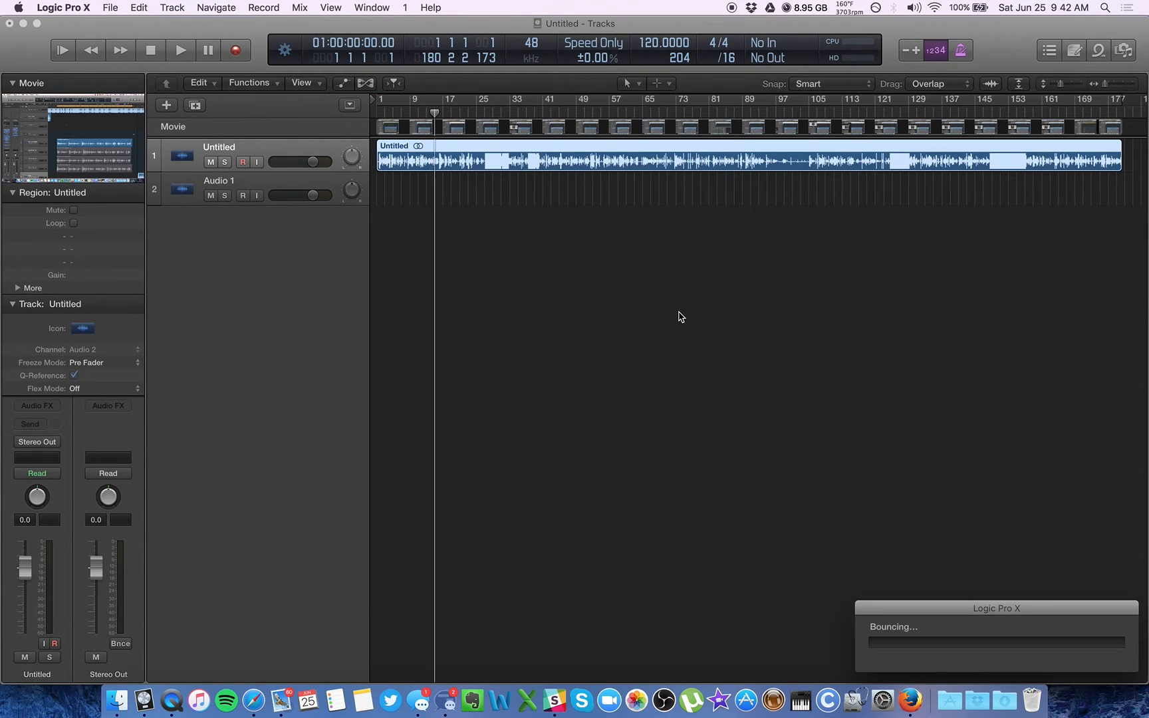